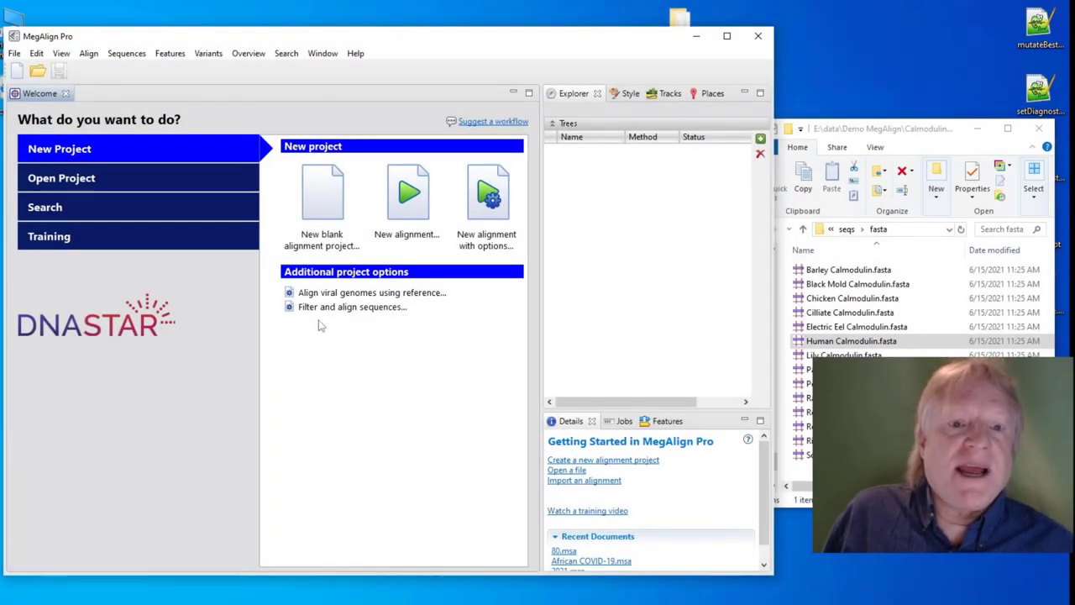
{"action": "mouse_move", "coordinate": [323, 192]}
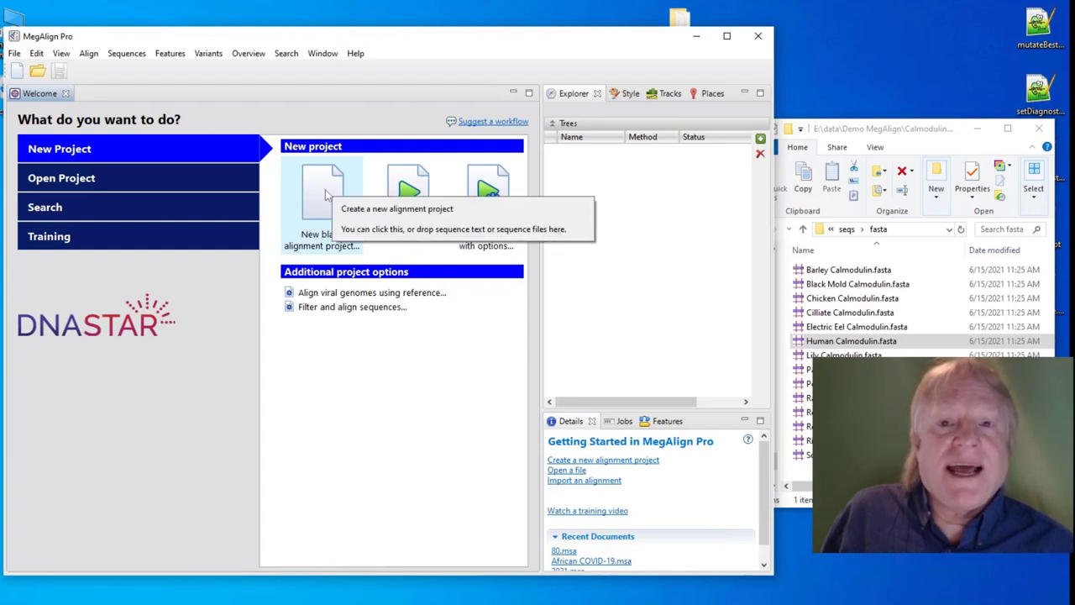
{"action": "mouse_move", "coordinate": [349, 505]}
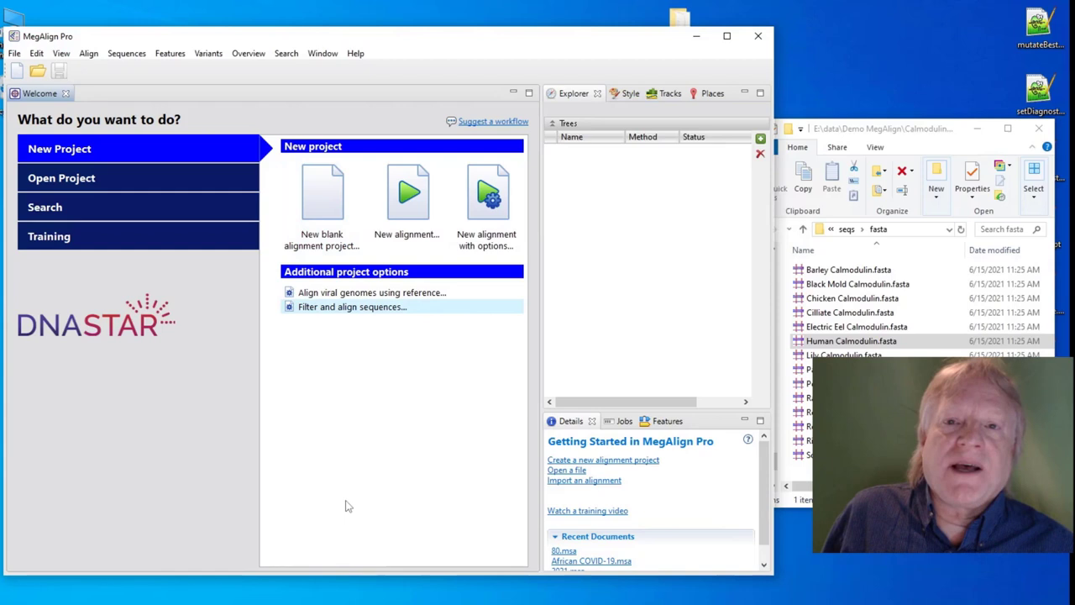
{"action": "mouse_move", "coordinate": [364, 521]}
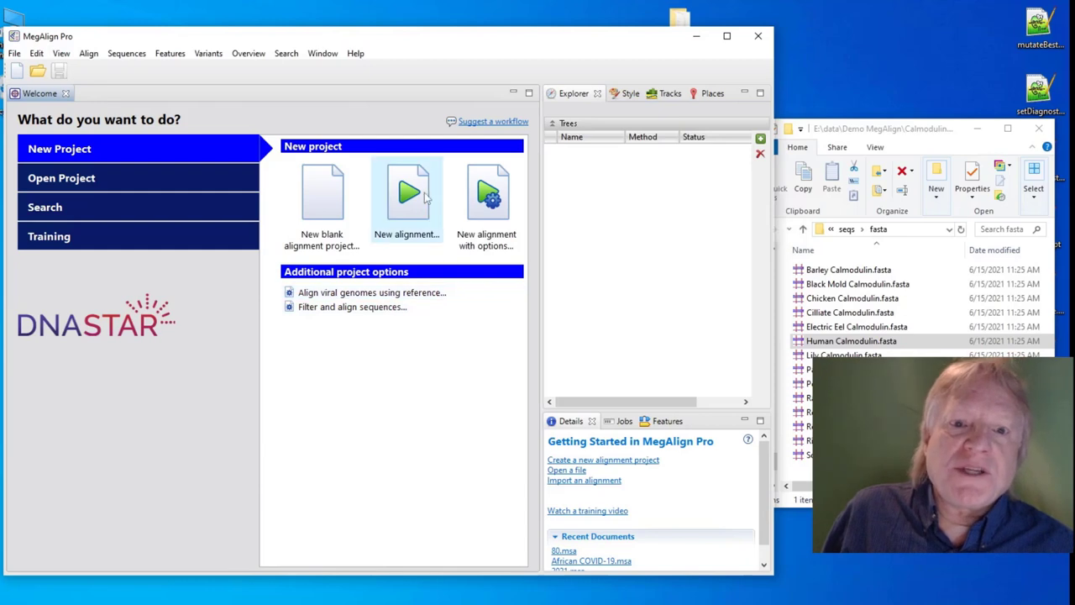
{"action": "mouse_move", "coordinate": [407, 193]}
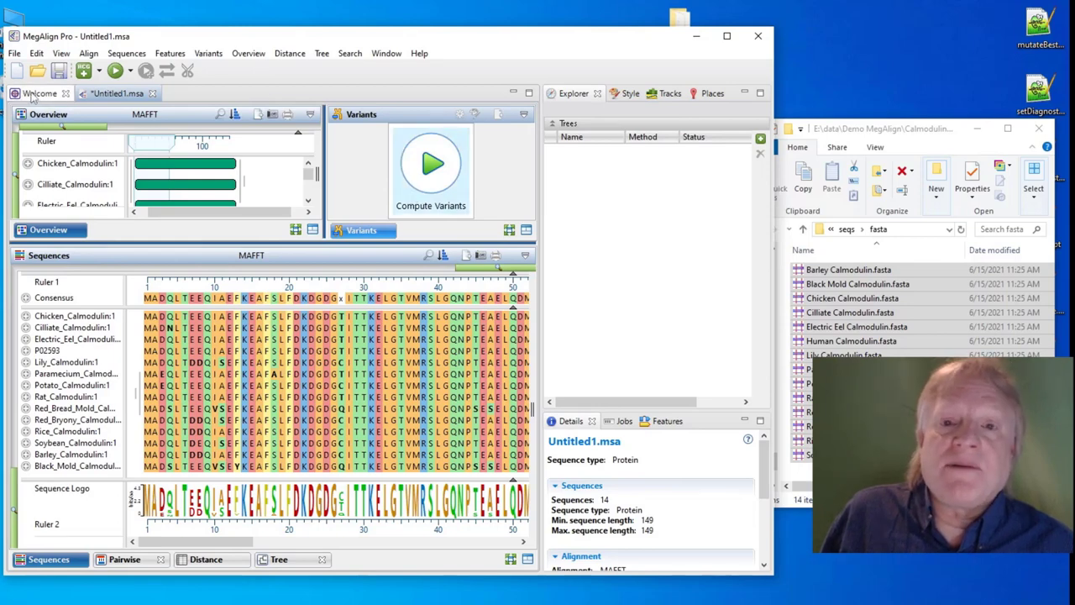
Load the calmodulin FASTA files into a new alignment and align them with ClustalW
{"action": "left_click", "coordinate": [40, 93]}
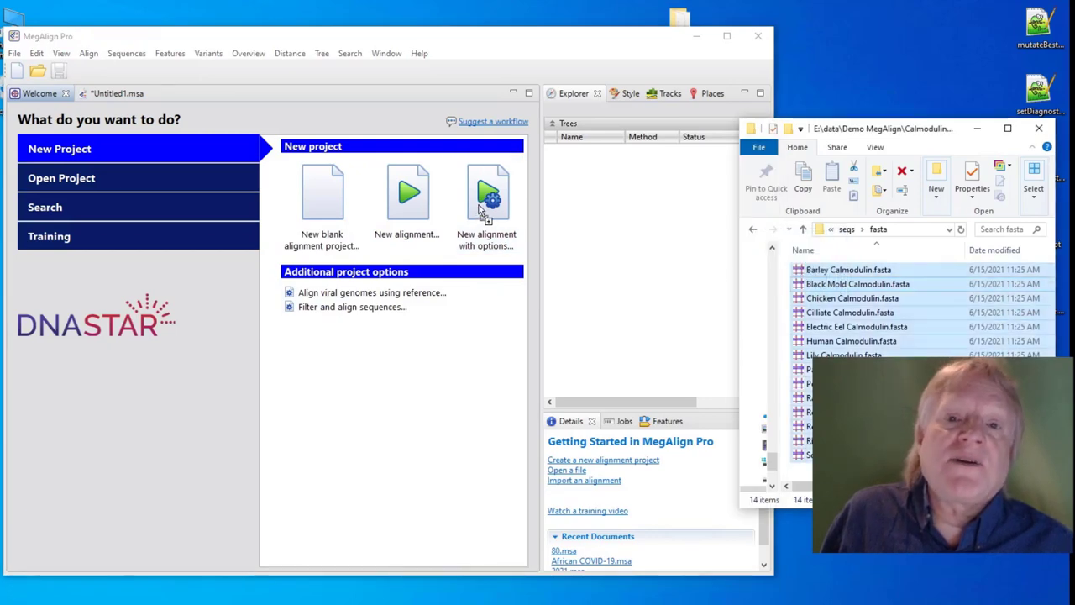
{"action": "left_click", "coordinate": [487, 191]}
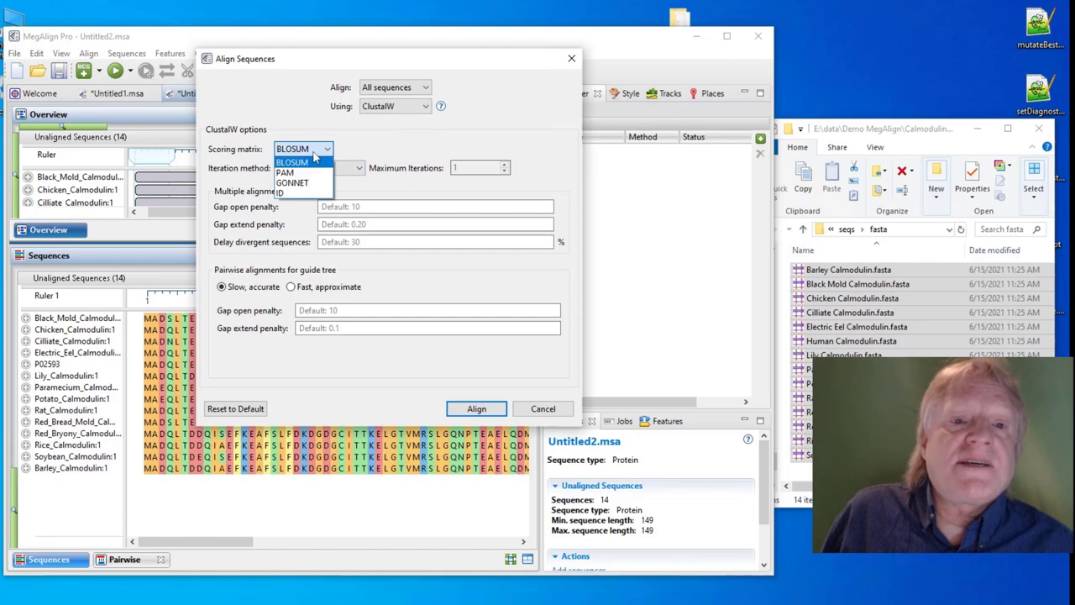
{"action": "left_click", "coordinate": [476, 408]}
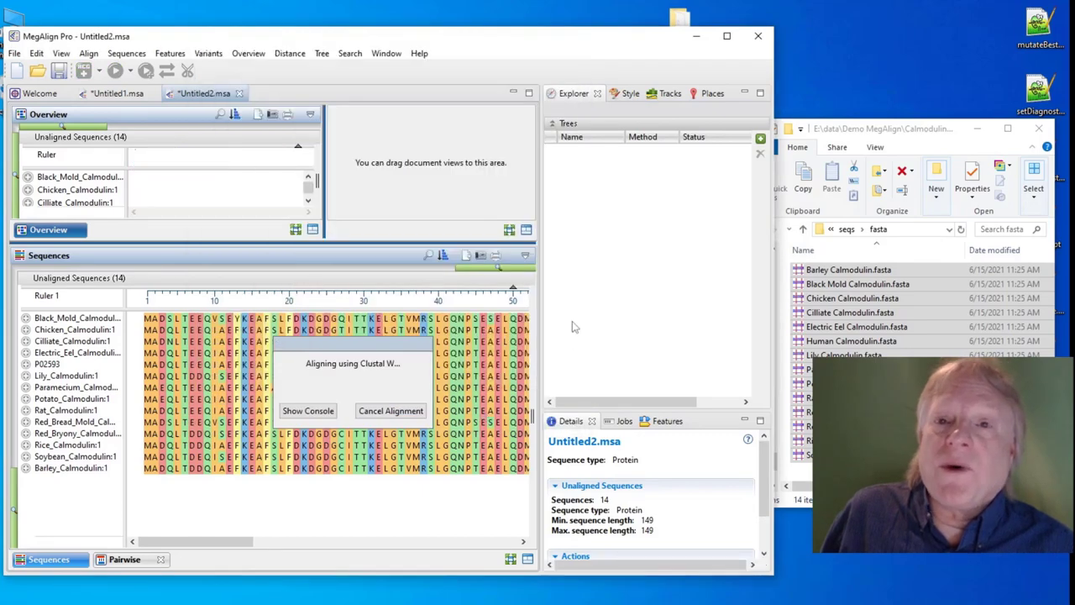